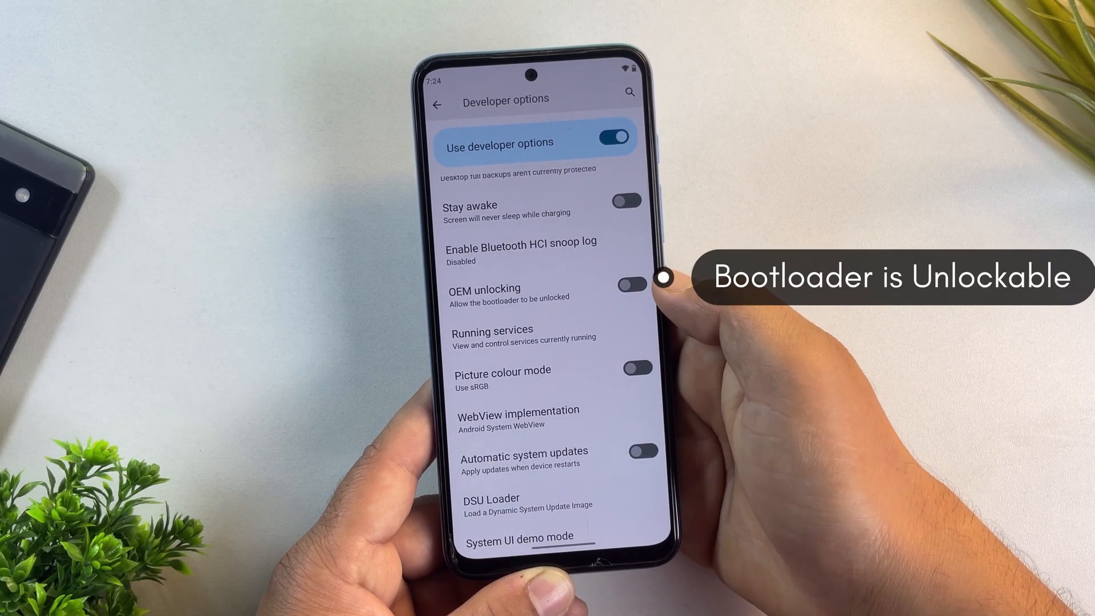
# Browse the About phone details and return to the main settings list
pyautogui.click(627, 283)
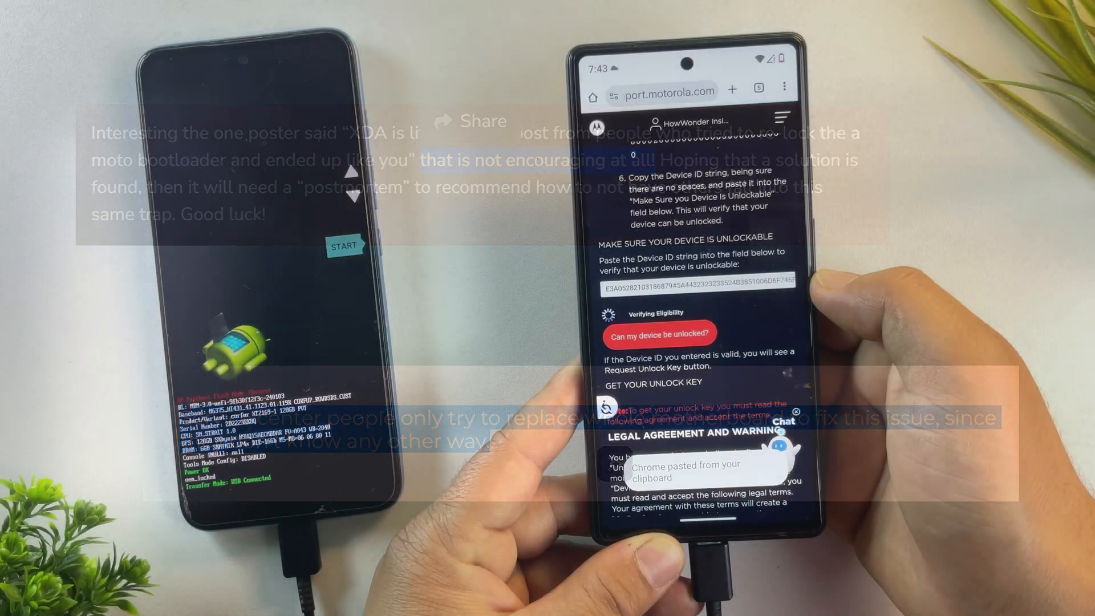
pyautogui.click(658, 334)
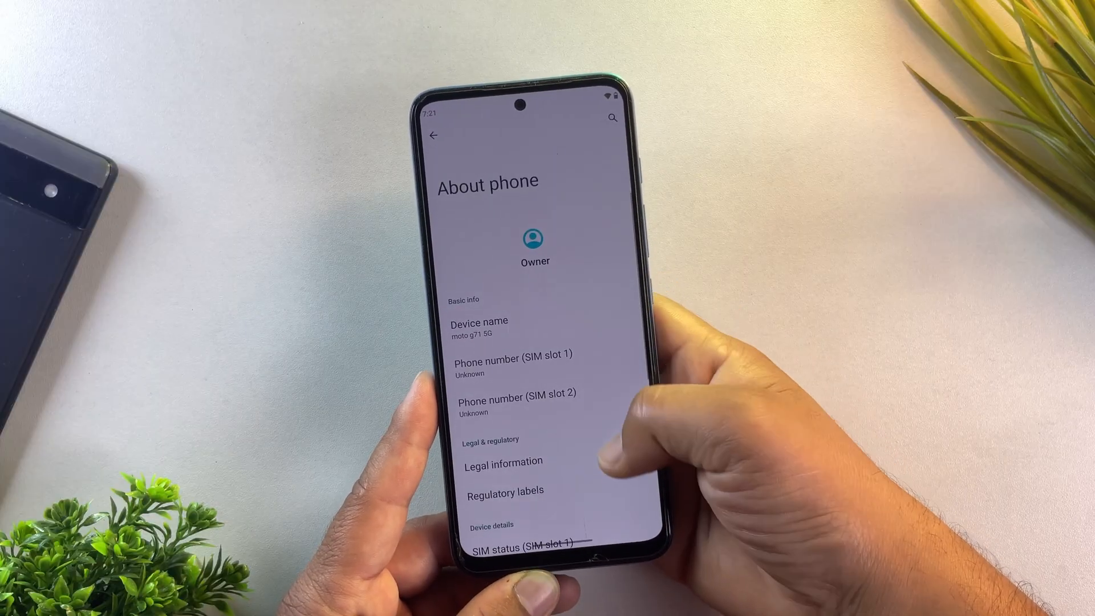
pyautogui.scroll(-3)
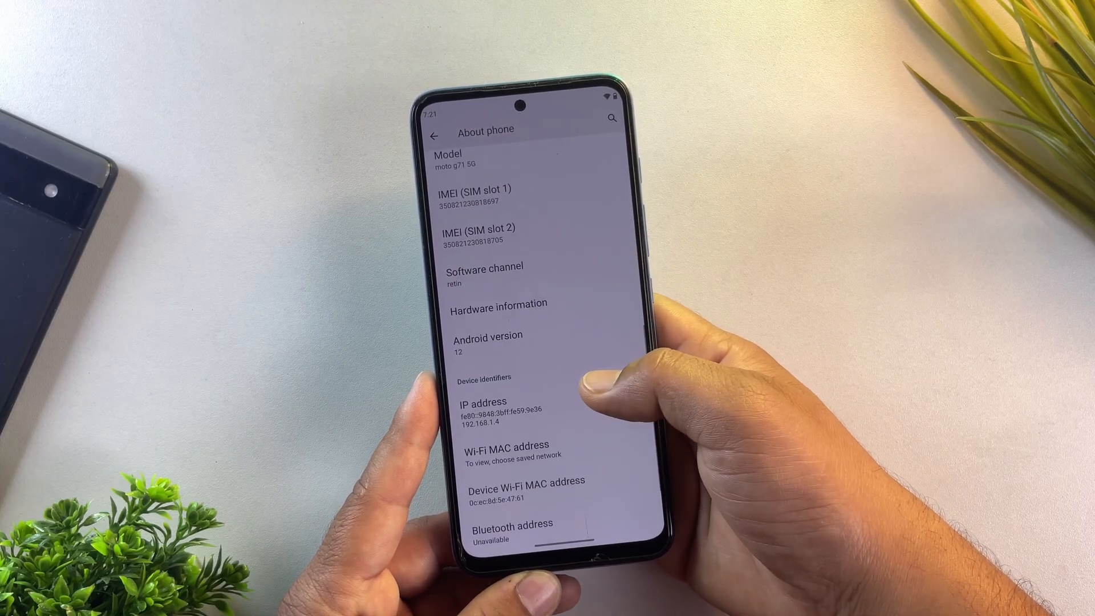
pyautogui.click(488, 342)
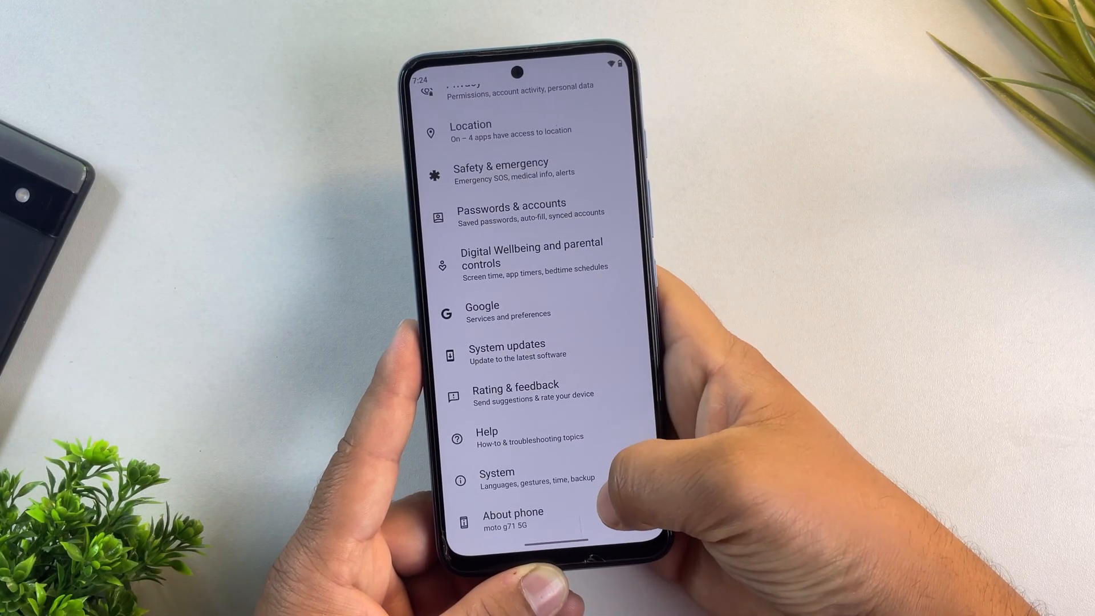
# Enable developer options by tapping the build number on About phone
pyautogui.click(513, 519)
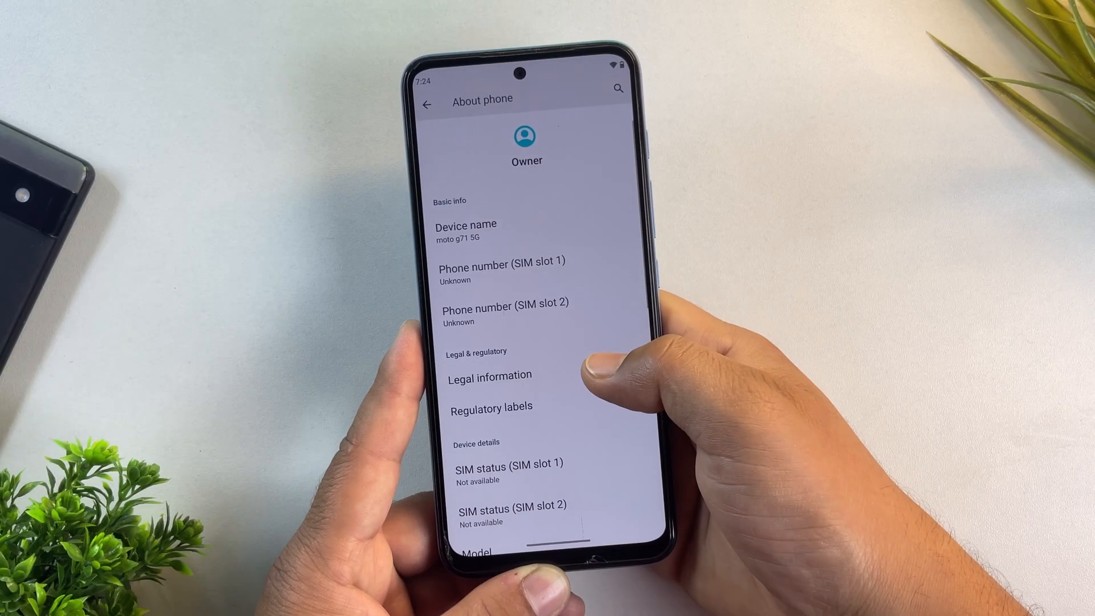
pyautogui.scroll(-3)
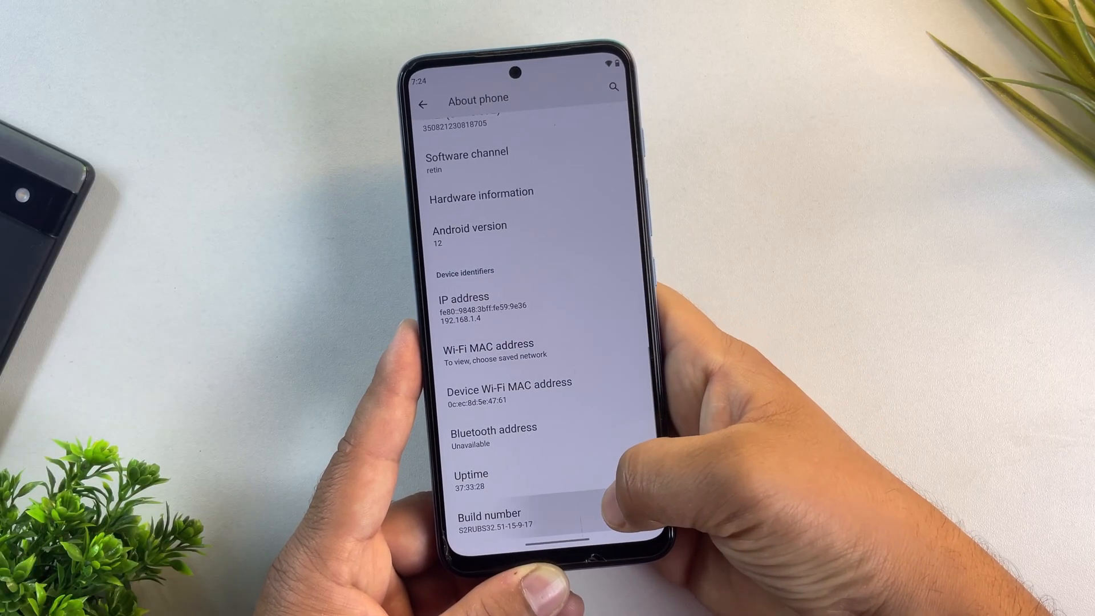
pyautogui.click(489, 513)
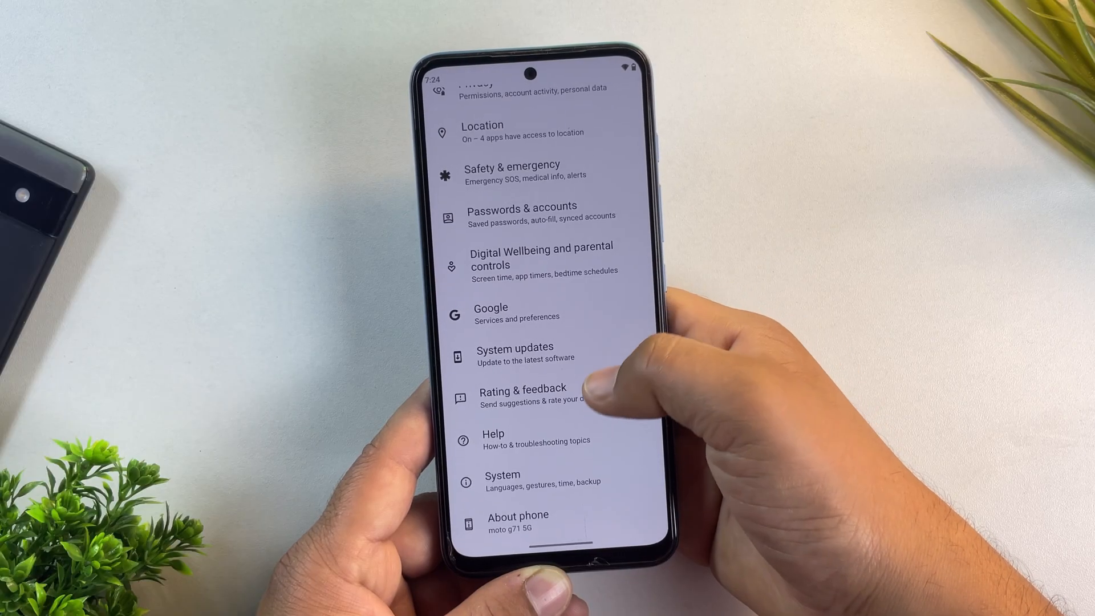
# Switch on OEM unlocking and USB debugging in System > Developer options, confirming the prompt
pyautogui.click(501, 480)
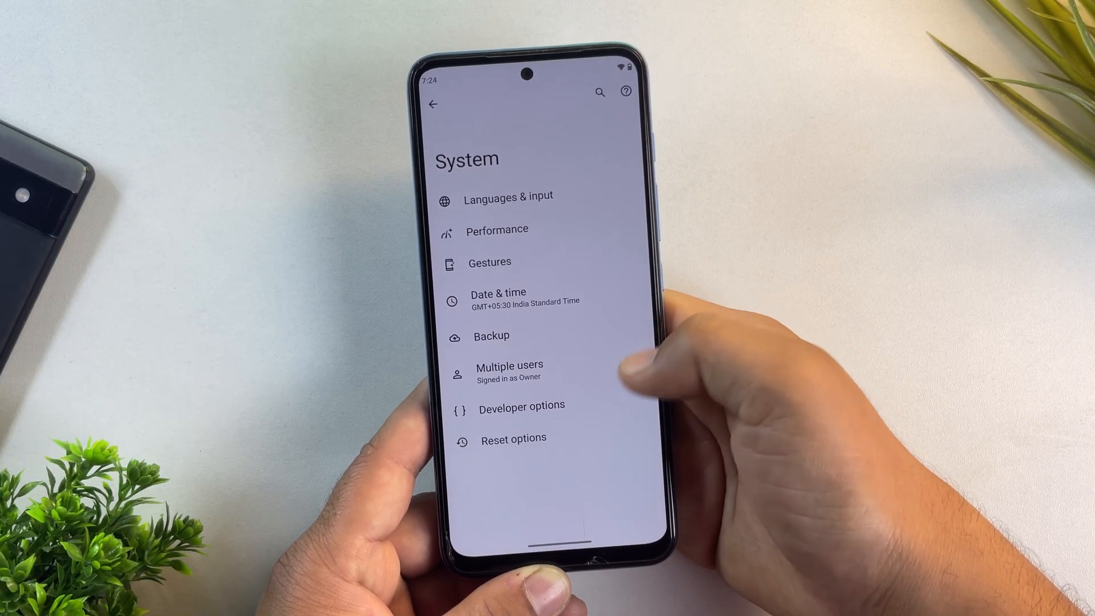
pyautogui.click(521, 406)
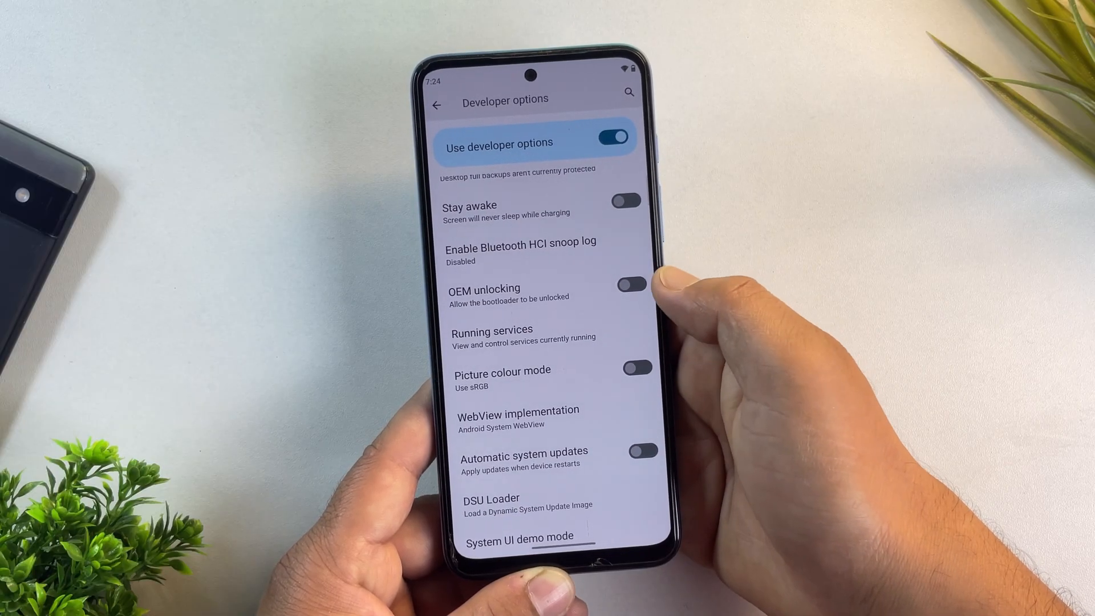
pyautogui.click(634, 285)
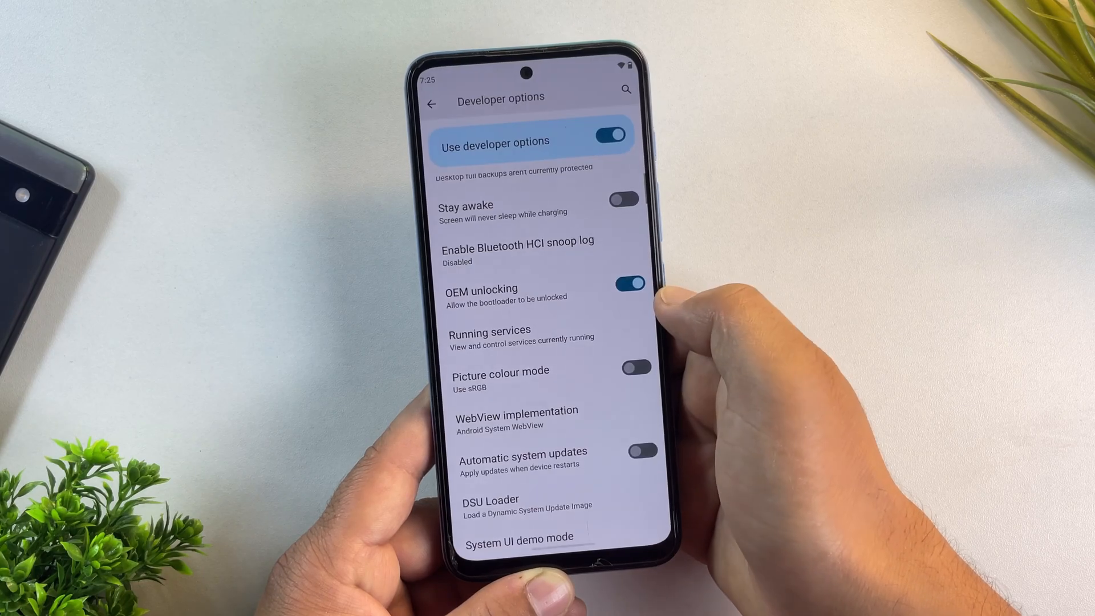
pyautogui.scroll(-3)
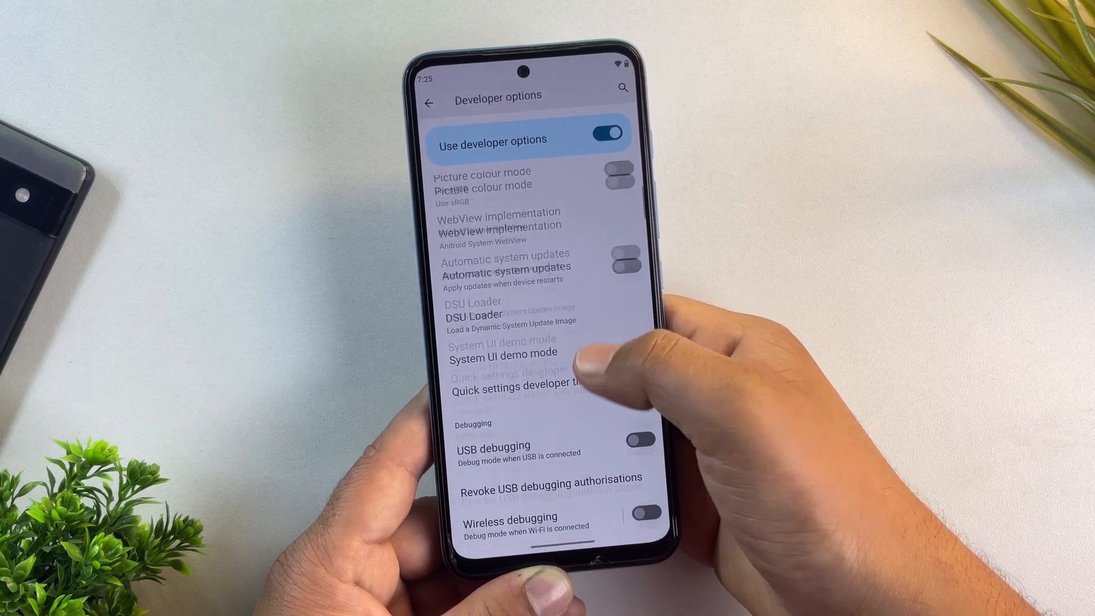
pyautogui.click(639, 437)
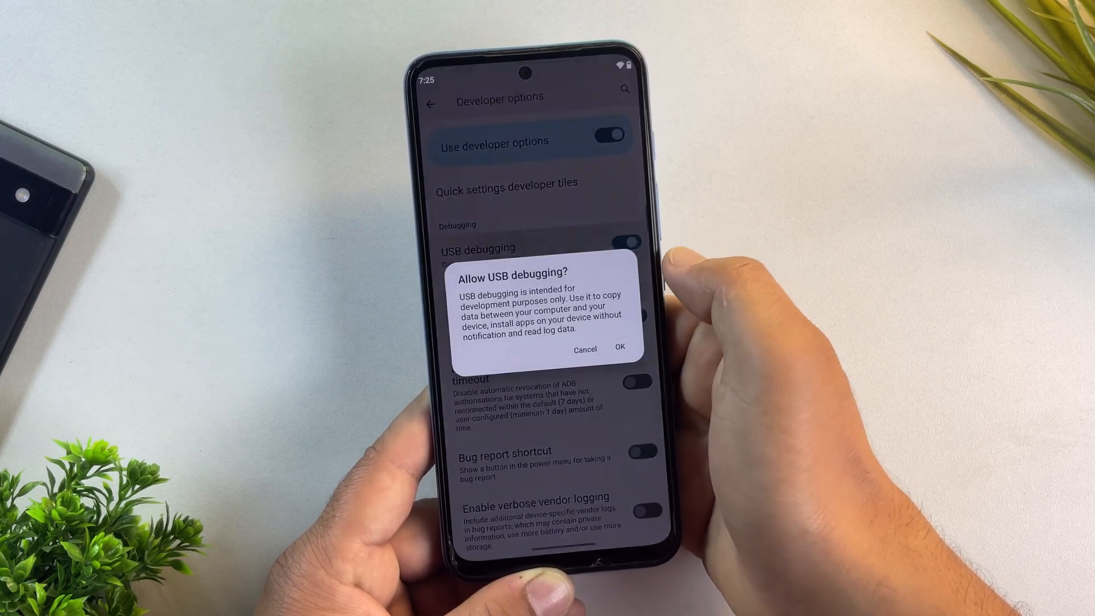
pyautogui.click(618, 348)
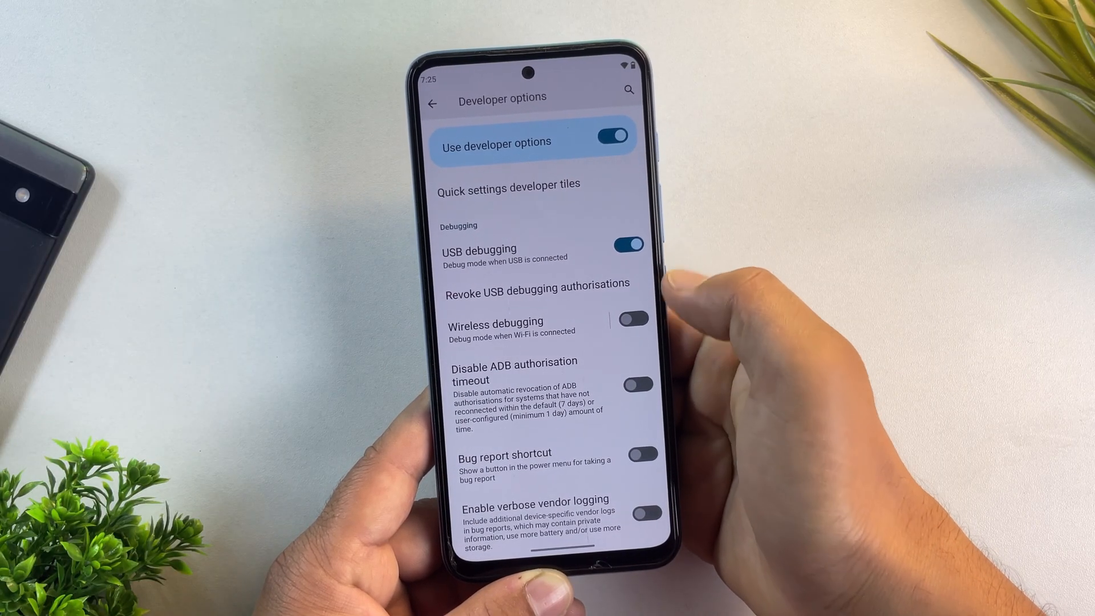
# Back out of developer options to the home screen
pyautogui.click(432, 103)
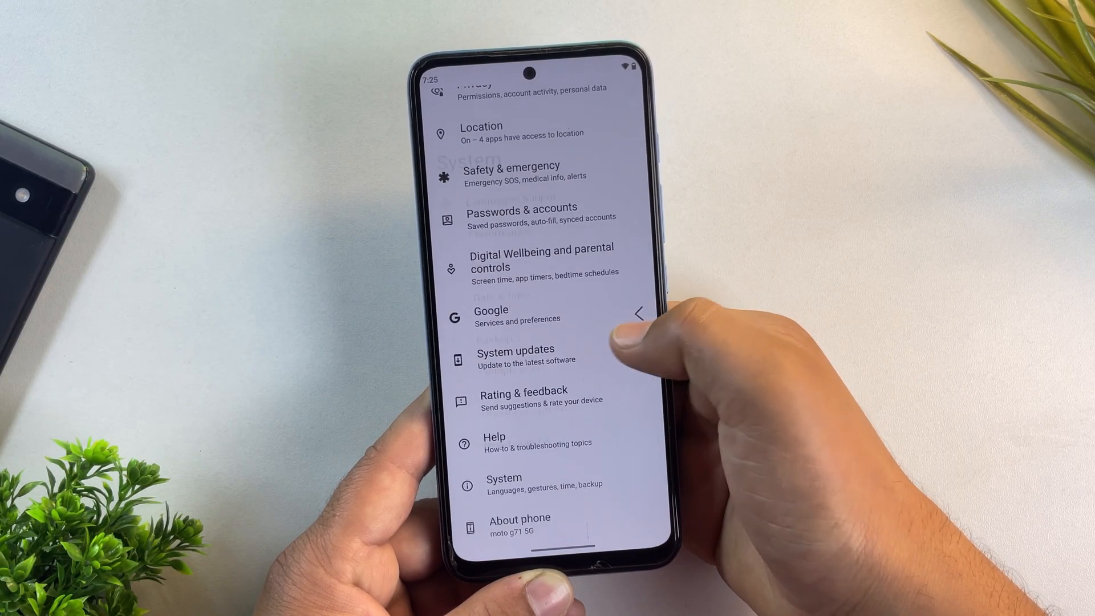
pyautogui.press('home')
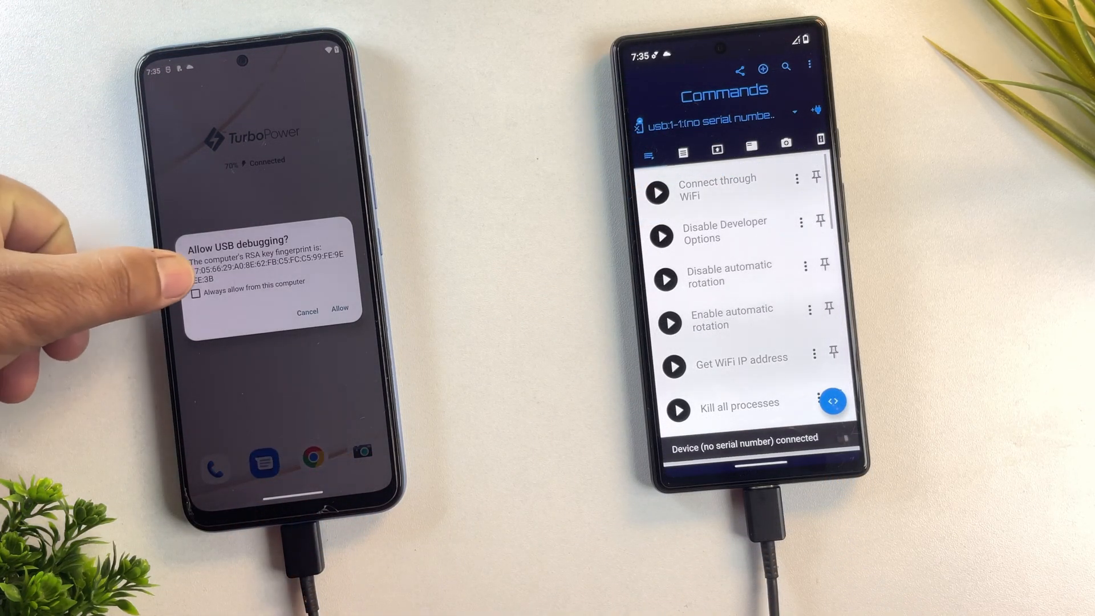
# Allow USB debugging, reboot the Motorola to bootloader and let Bugjaeger handle the fastboot device
pyautogui.click(195, 293)
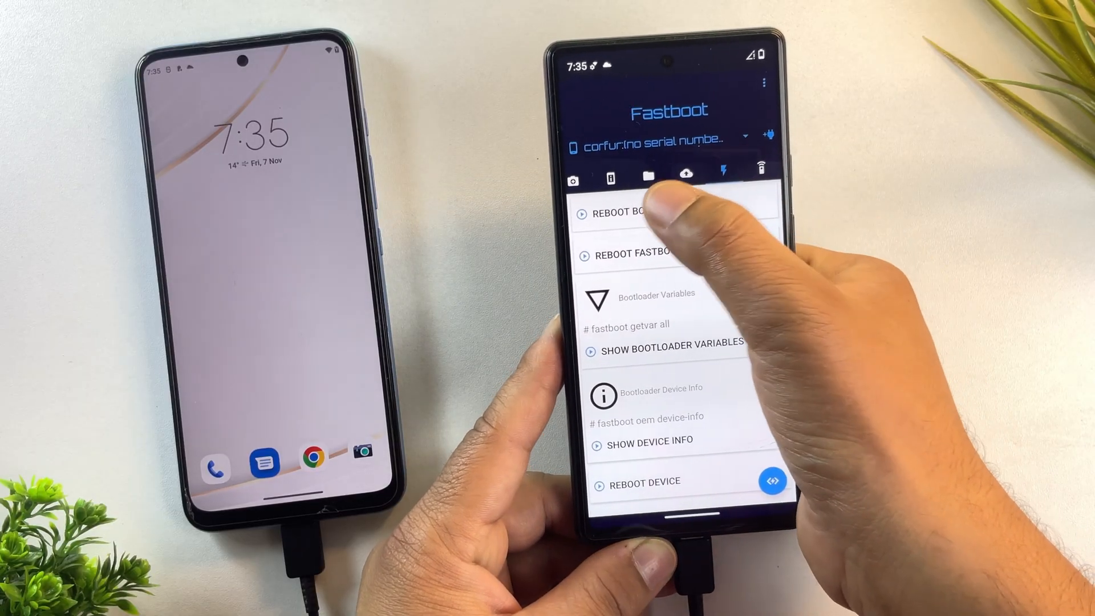
pyautogui.click(619, 213)
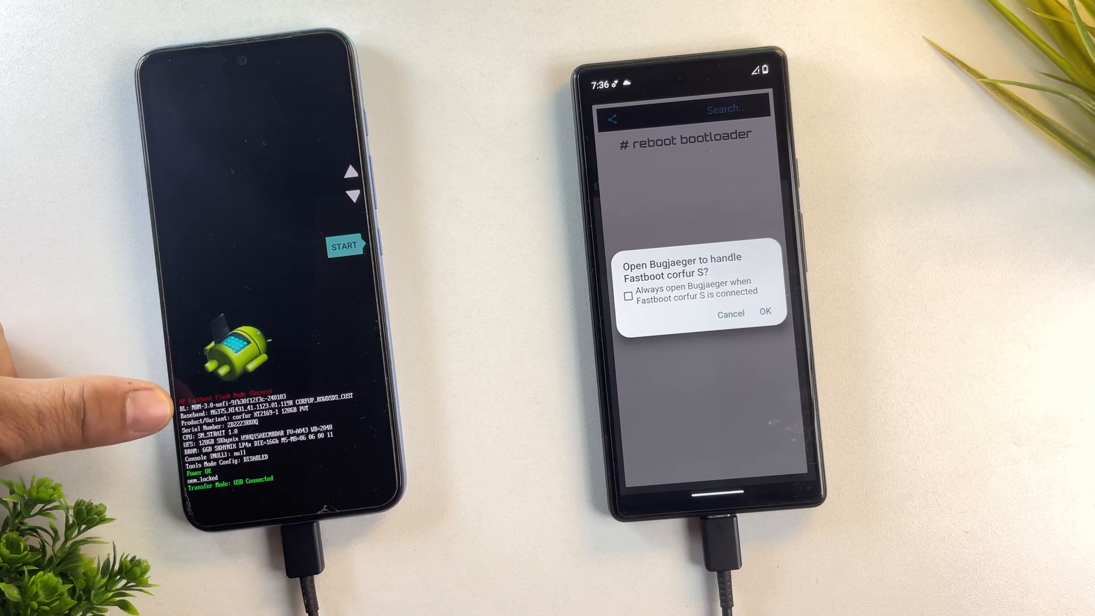
pyautogui.click(627, 296)
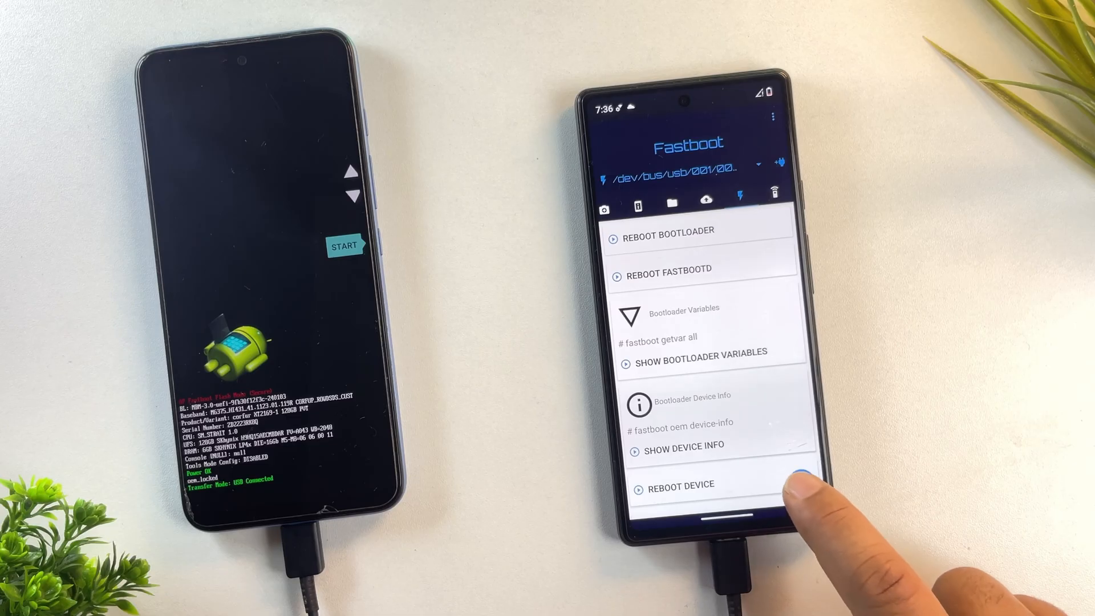
# Run 'fastboot oem get_unlock_data' in Bugjaeger's fastboot shell after dismissing the wipe warning
pyautogui.click(677, 485)
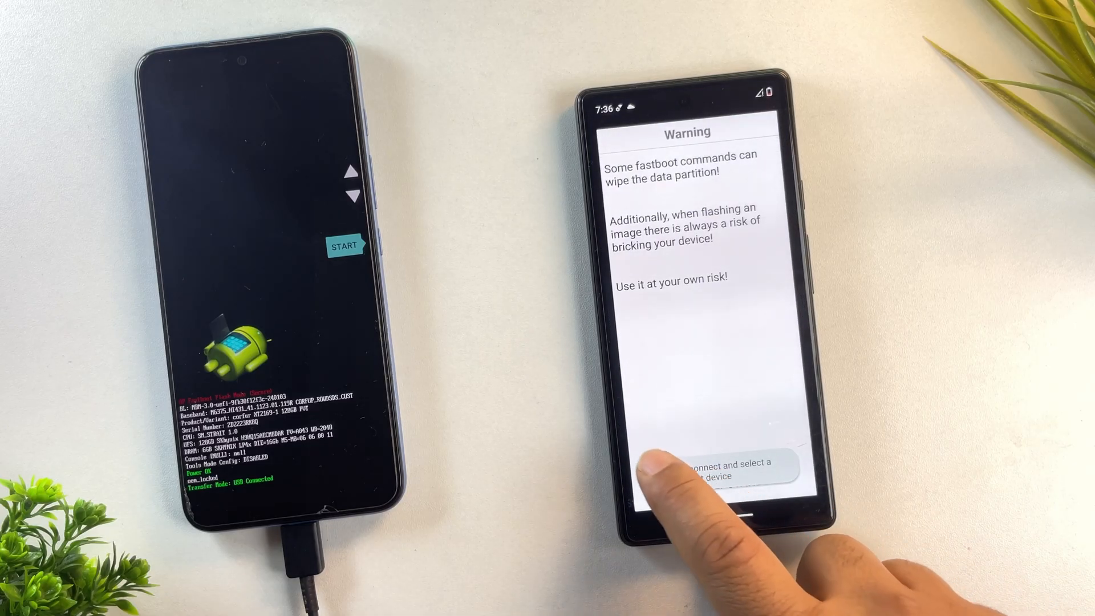
pyautogui.click(687, 468)
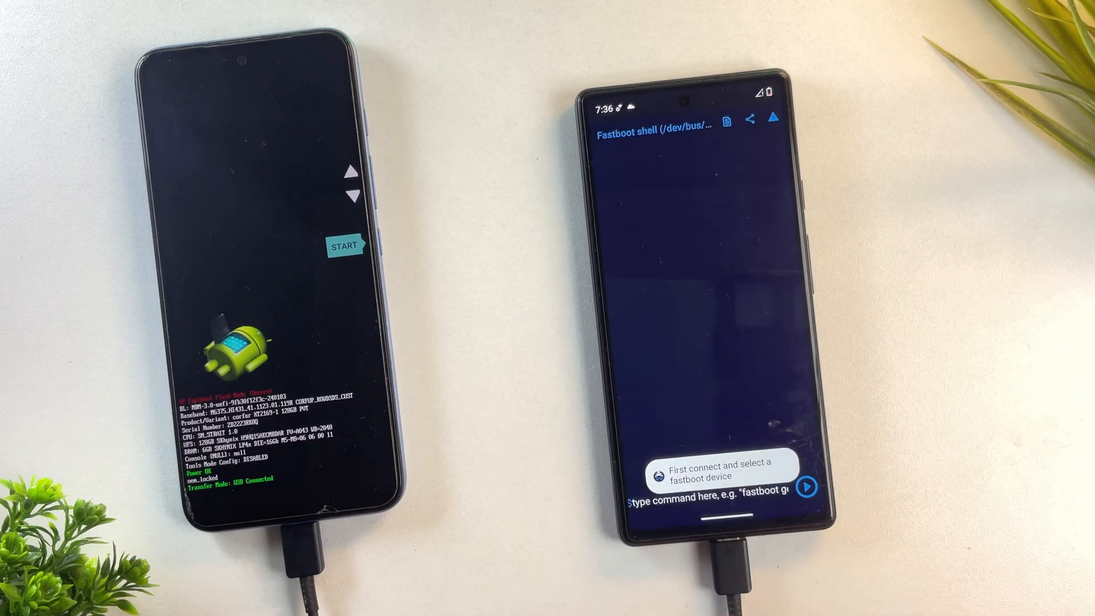
pyautogui.write('fastboot oem get_unlock_data')
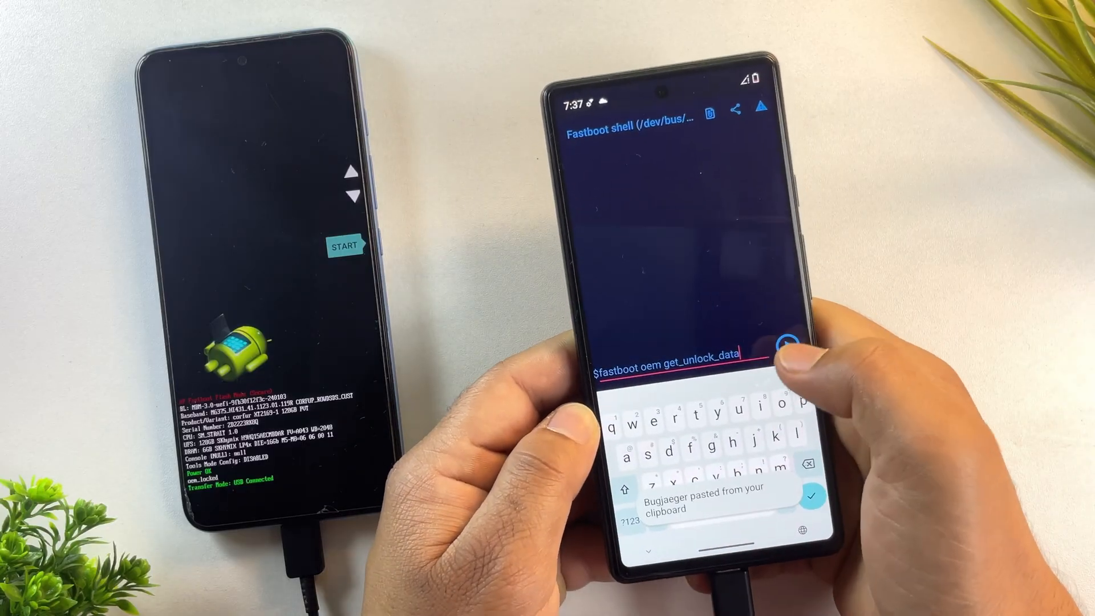
pyautogui.click(792, 349)
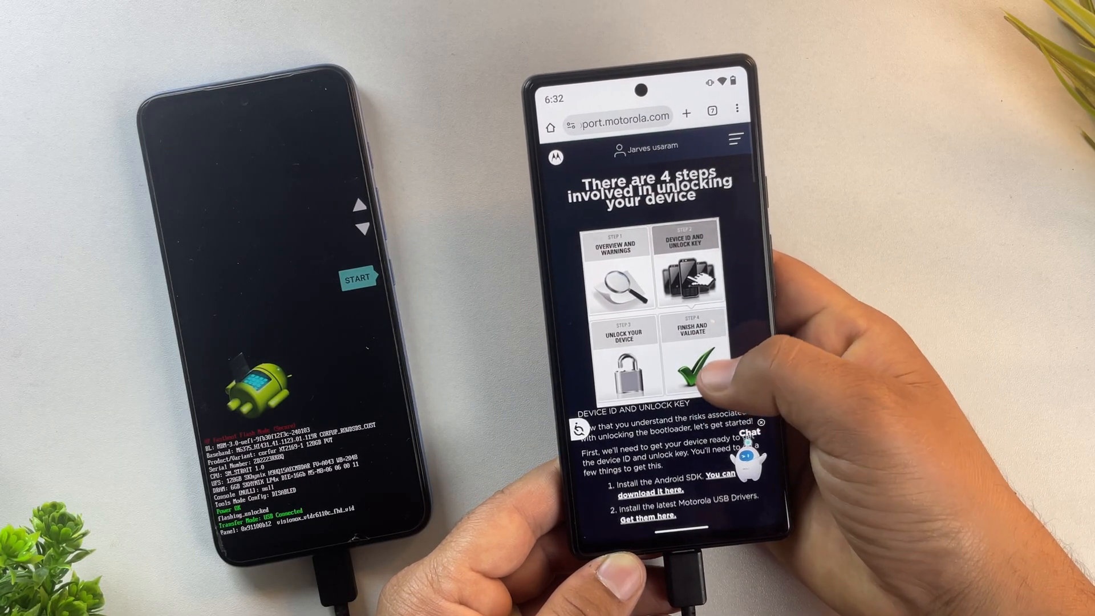
# Paste the device ID into Motorola's unlock page and check whether it can be unlocked
pyautogui.scroll(-3)
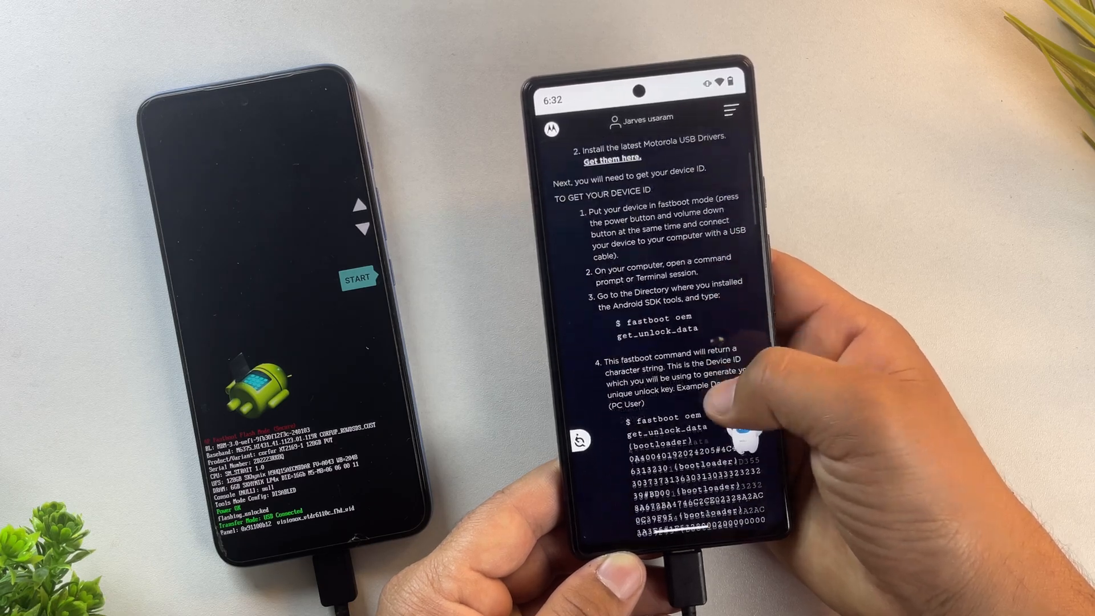
pyautogui.scroll(-3)
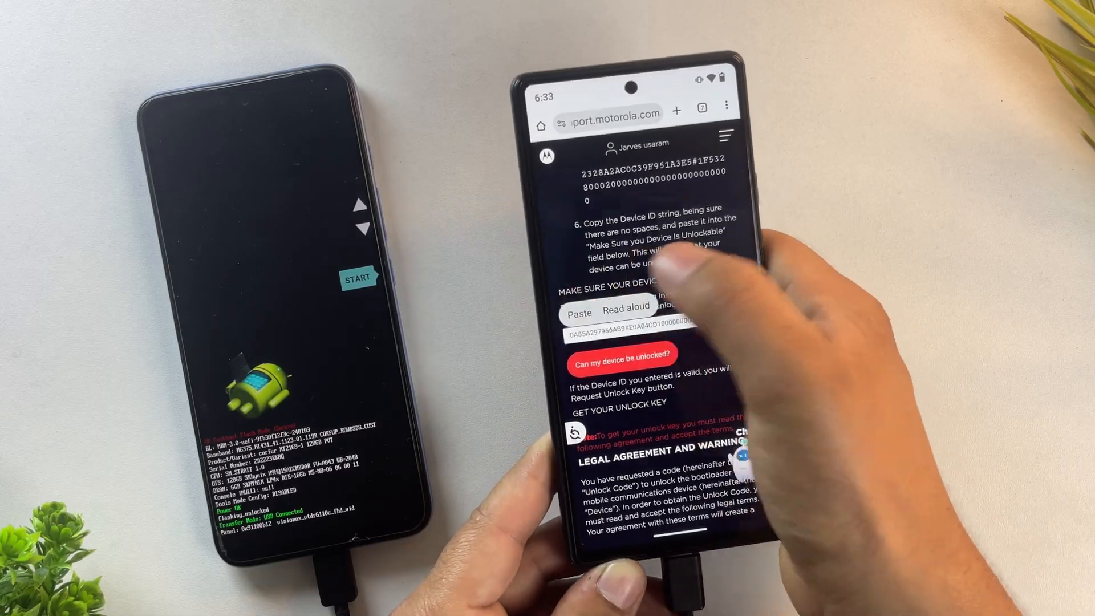
pyautogui.click(579, 311)
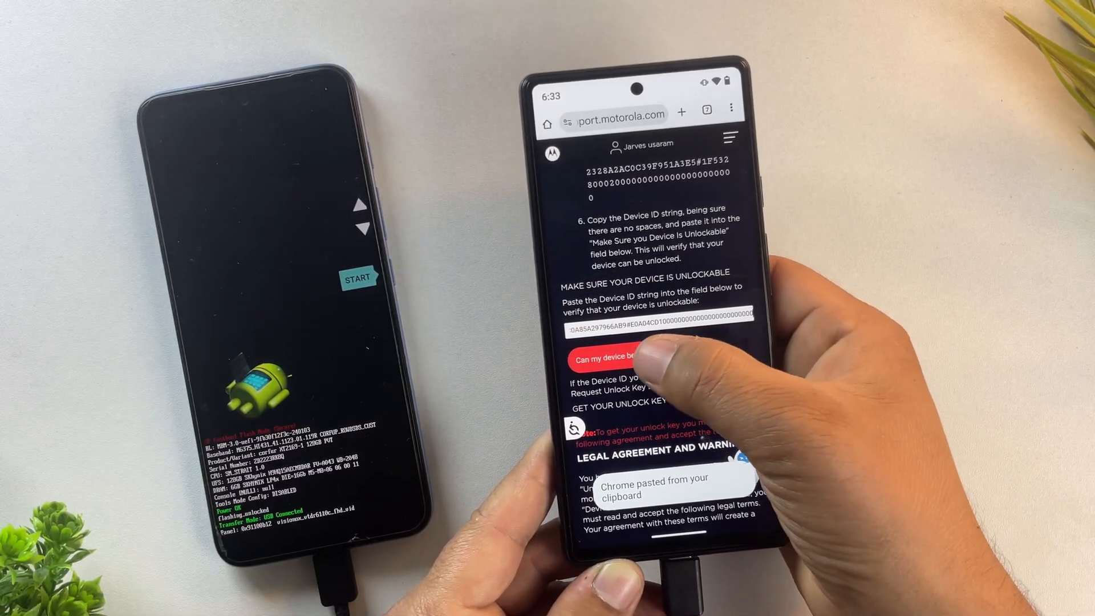
pyautogui.click(625, 358)
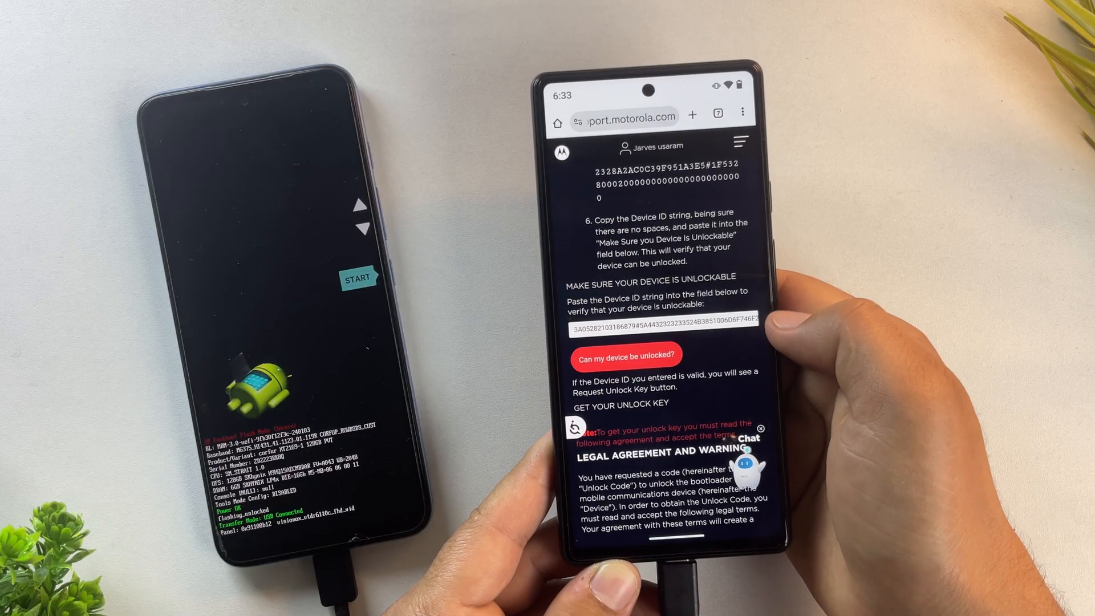
# Agree to the terms, request the unlock key and accept the warranty warning
pyautogui.scroll(-3)
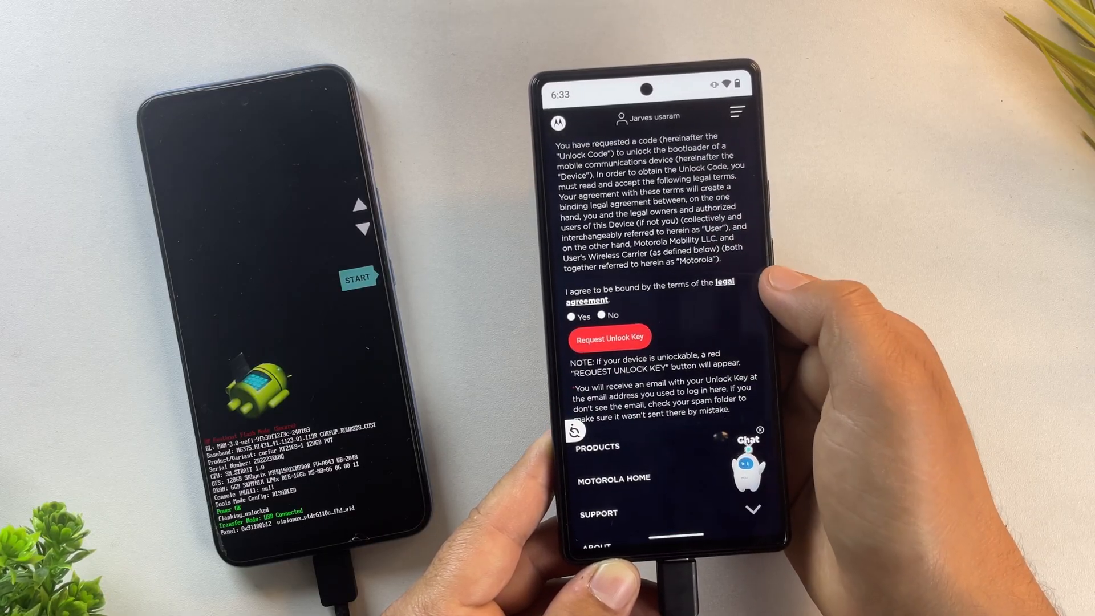
pyautogui.click(609, 337)
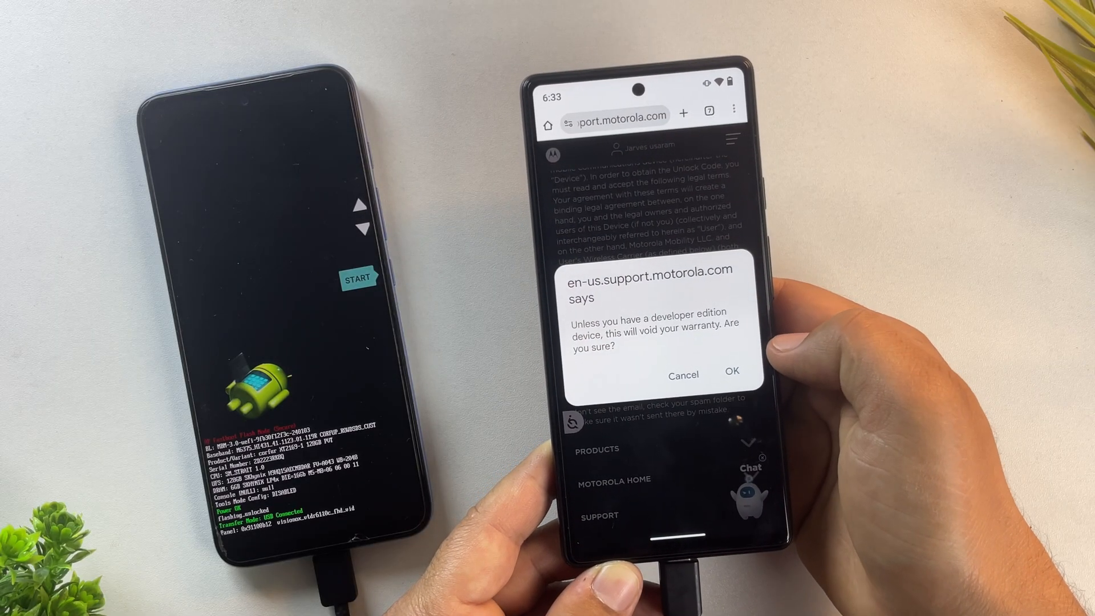
pyautogui.click(732, 370)
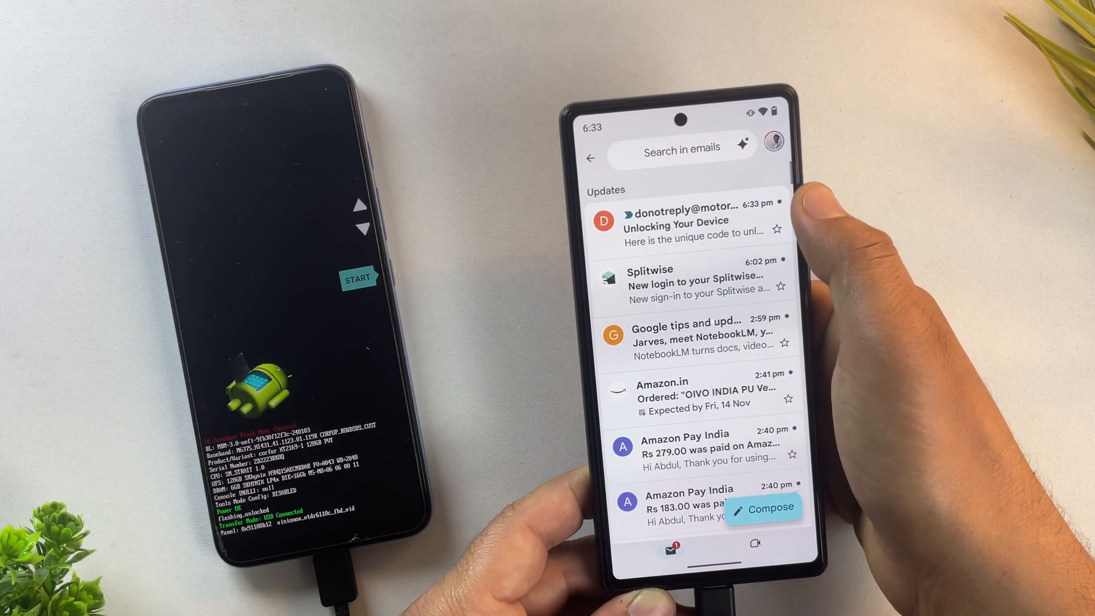
# Copy the unlock code from Motorola's 'Unlocking Your Device' email in Gmail
pyautogui.click(687, 224)
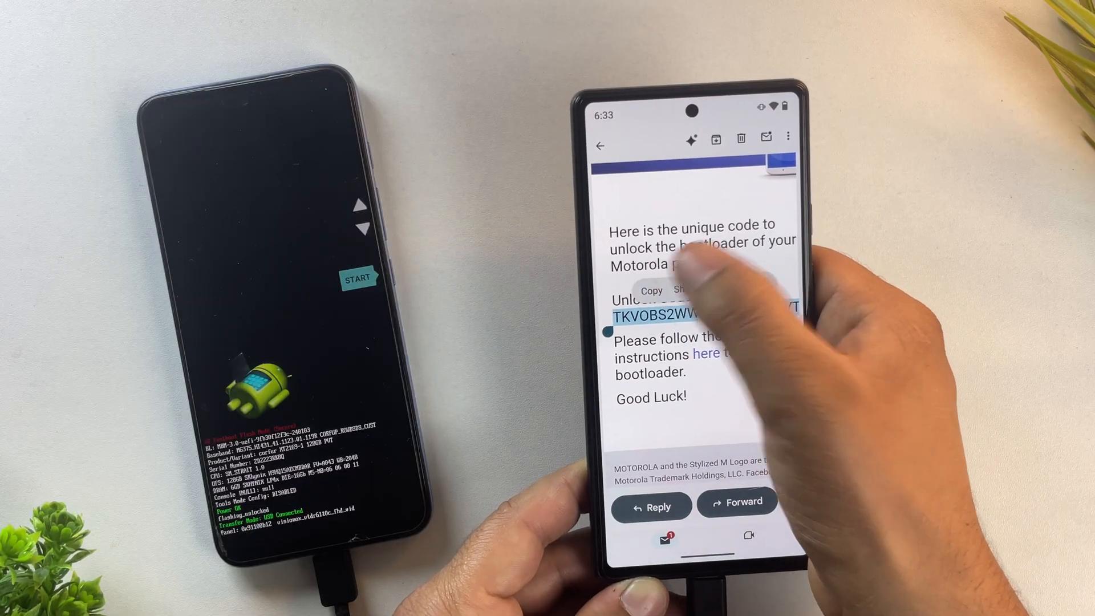
pyautogui.click(599, 144)
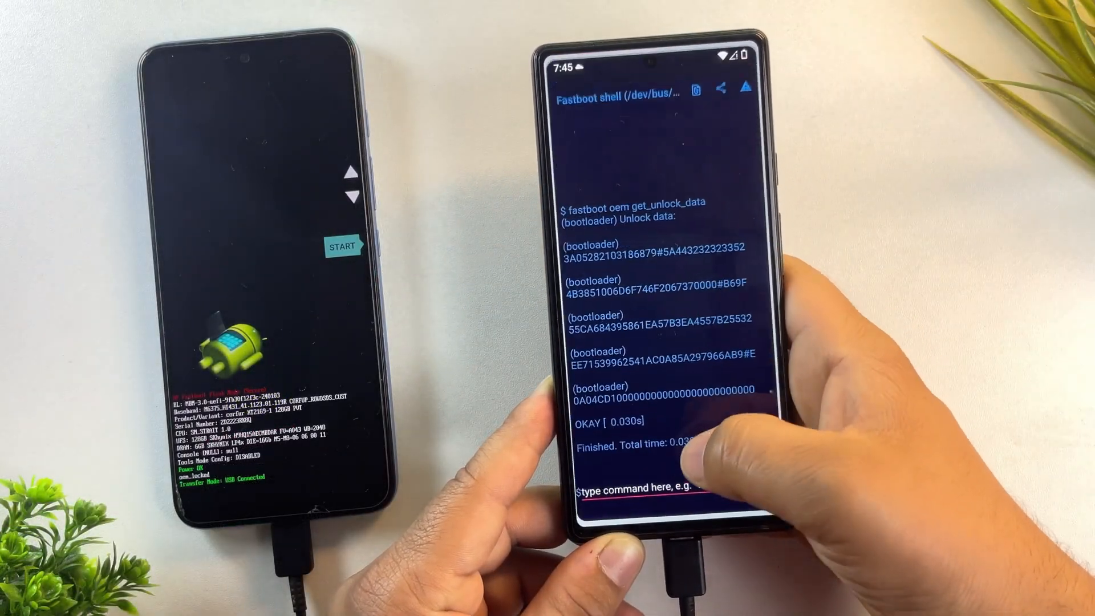
# Enter the 'fastboot oem unlock <code>' command in Bugjaeger's fastboot shell
pyautogui.click(642, 487)
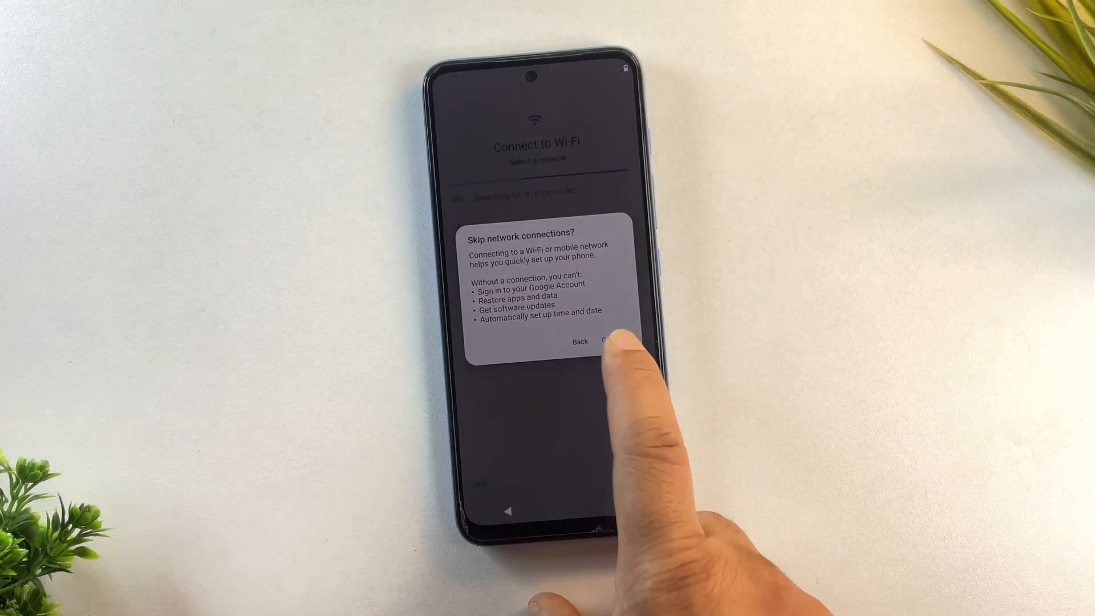
# Confirm skipping network connections in the Android setup wizard
pyautogui.click(611, 341)
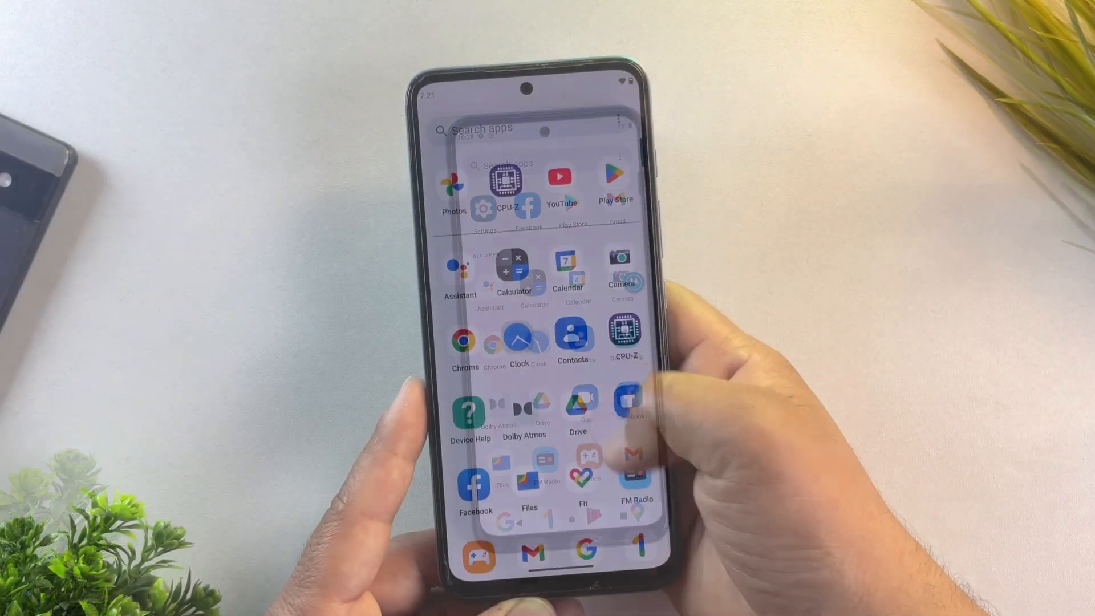
# Show the Android version page from Settings > About phone
pyautogui.click(482, 206)
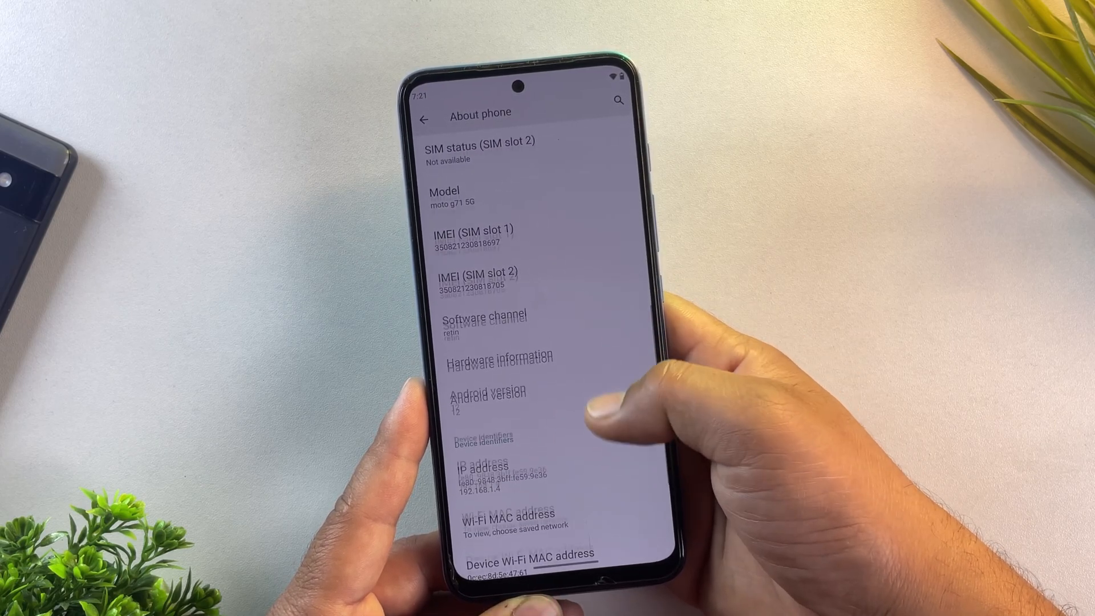
pyautogui.click(478, 396)
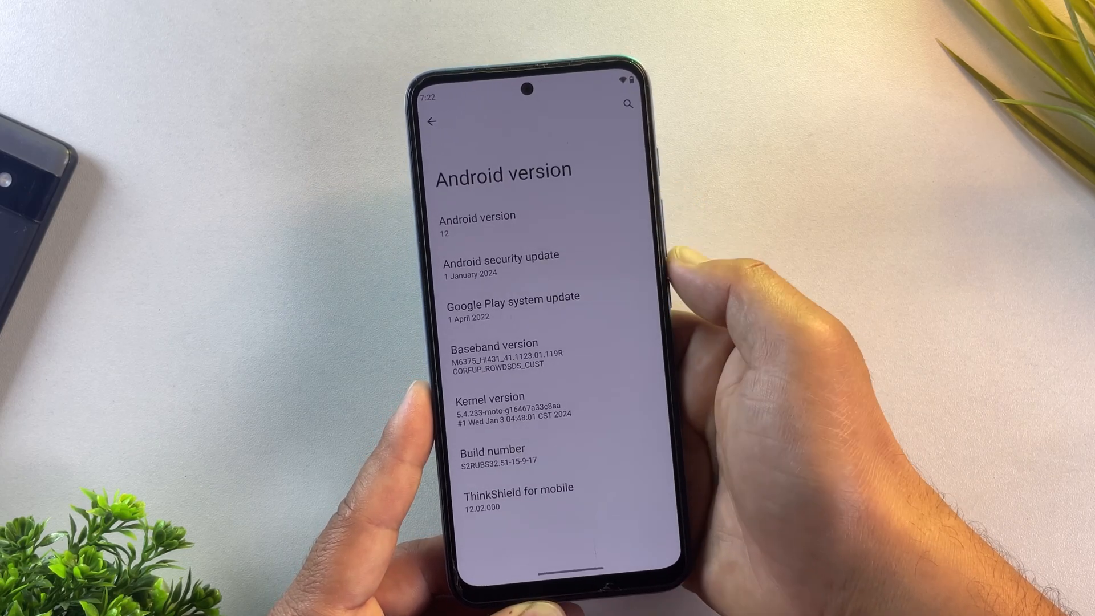